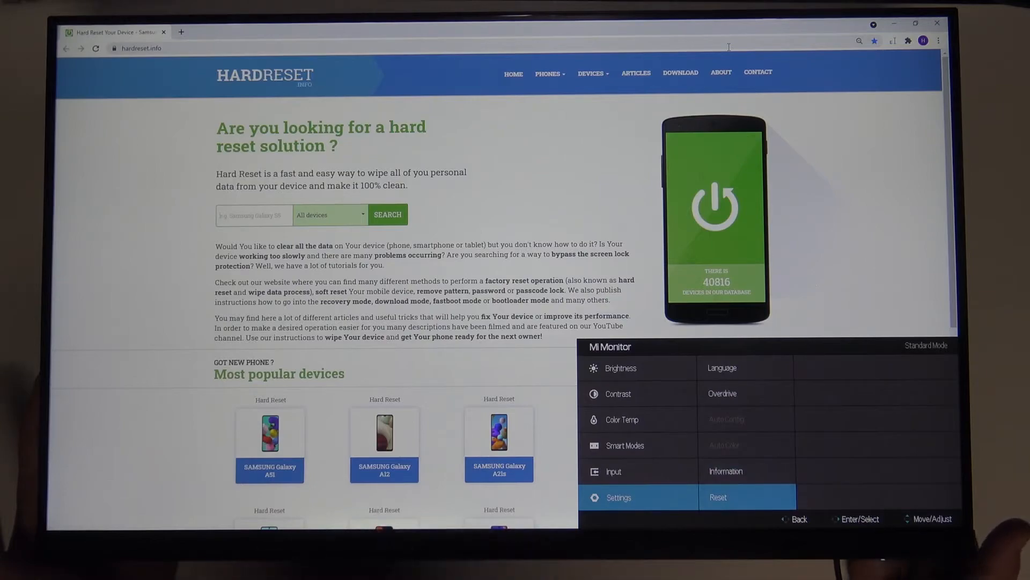
Highlight the Reset option under Settings in the monitor's on-screen menu.
click(717, 497)
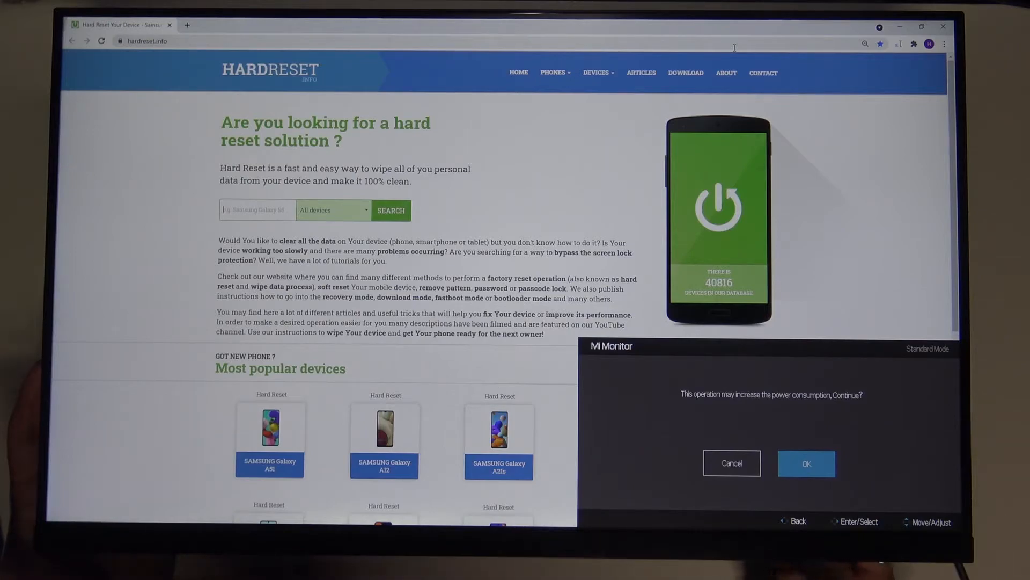
click(806, 463)
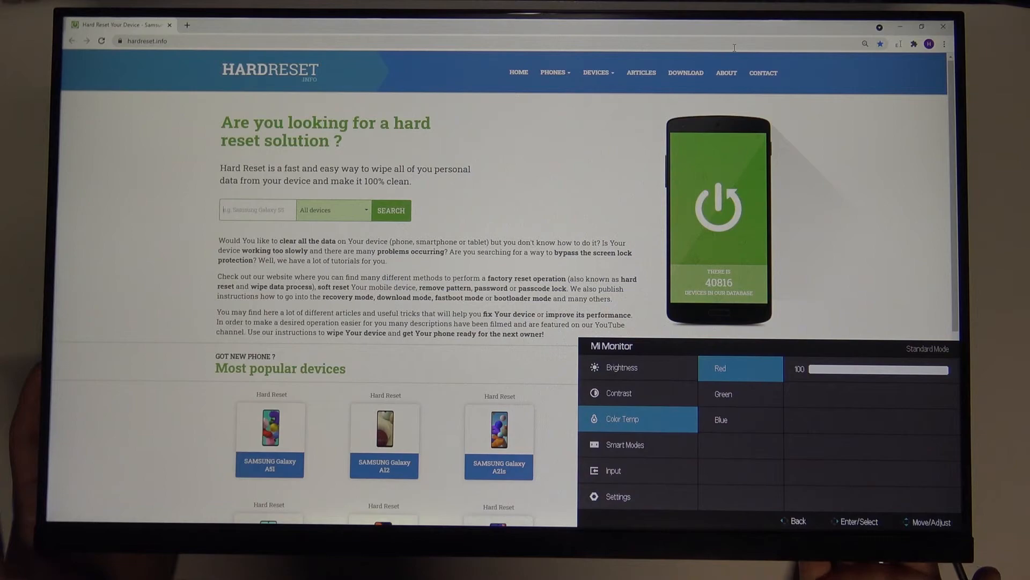
Move from the Red channel (100) down to the Green colour temperature channel at 100.
key(Down)
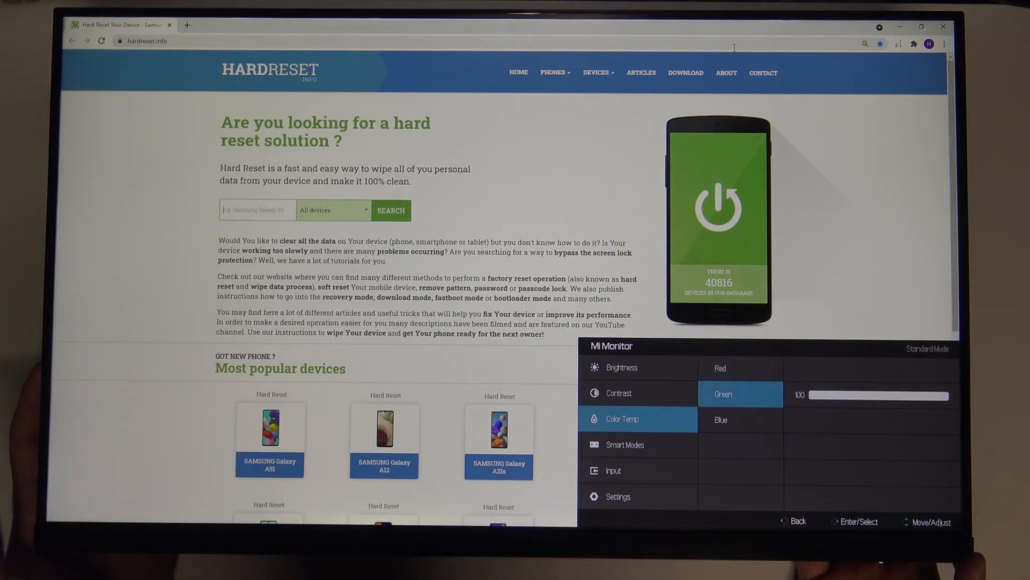